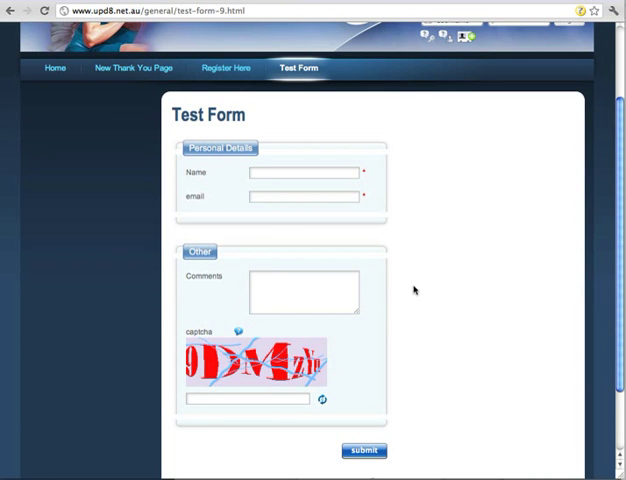
mouse_move(388, 212)
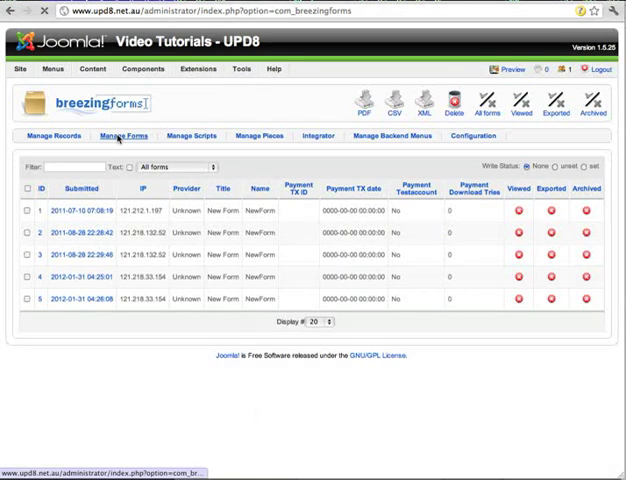
- From Manage Forms, keep the QuickModeForms package and load NewForm into the editor
click(124, 136)
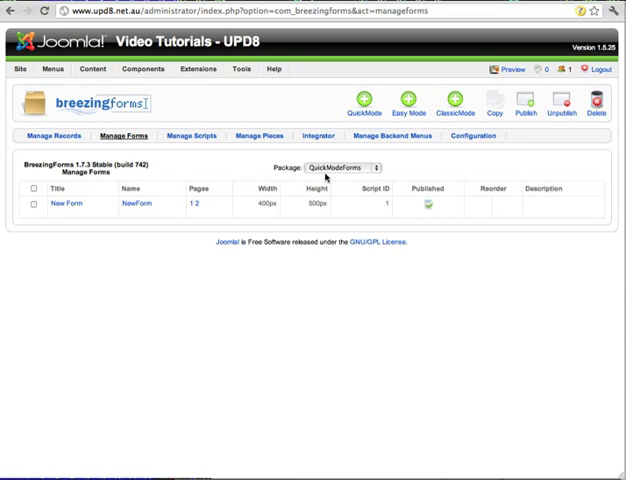
mouse_move(328, 176)
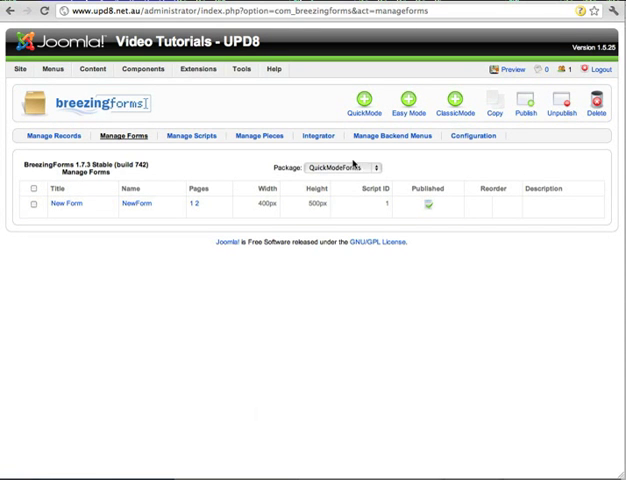
click(362, 162)
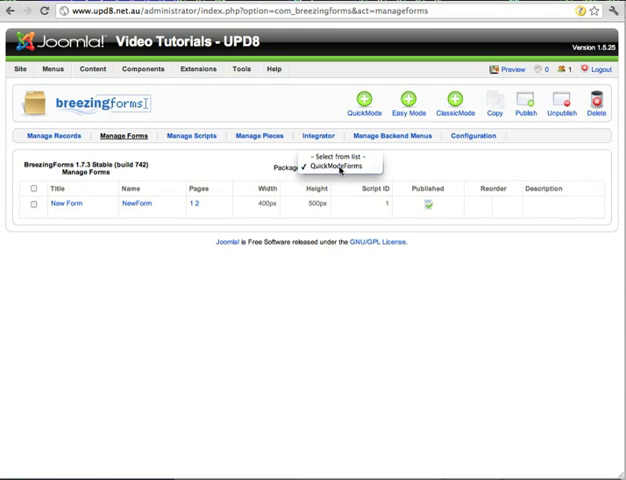
click(340, 164)
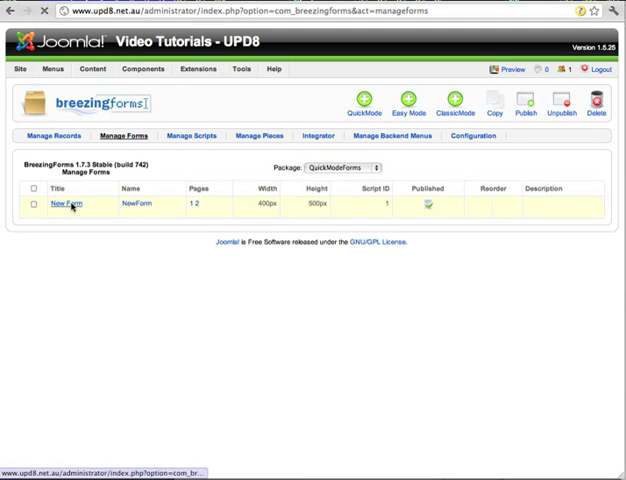
click(64, 208)
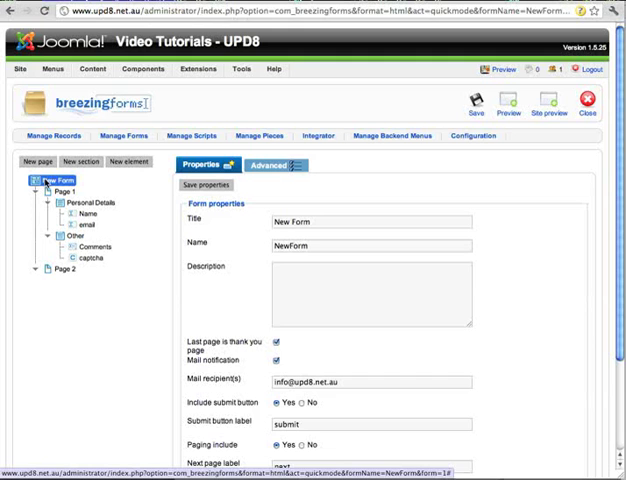
- Reach the Edit Form dialog through the Advanced section's More options
click(280, 164)
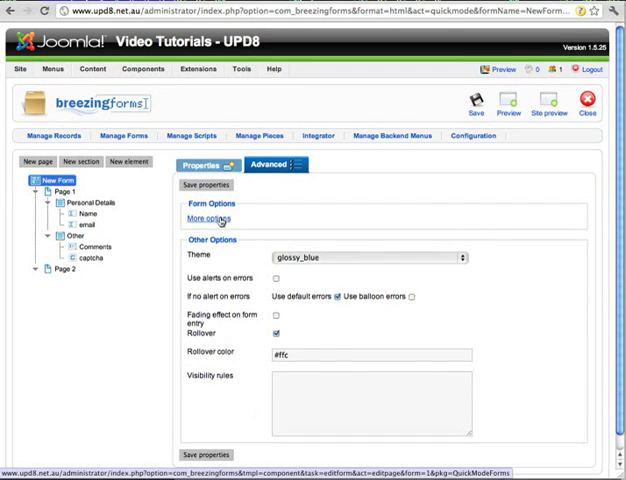
click(204, 218)
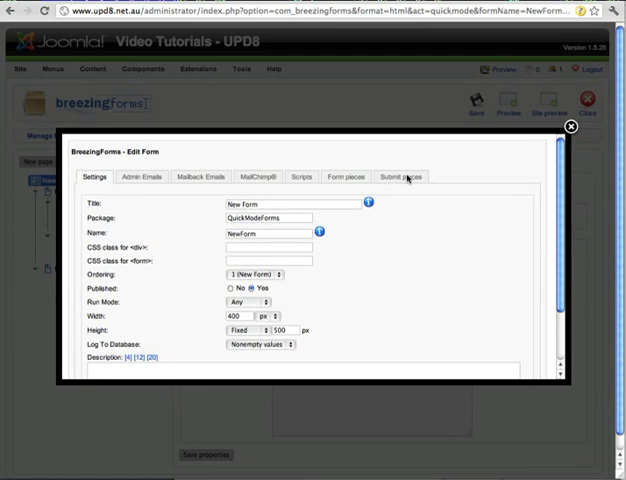
- In Submit pieces, set End Submit to Custom with the ff_redirect code
click(402, 176)
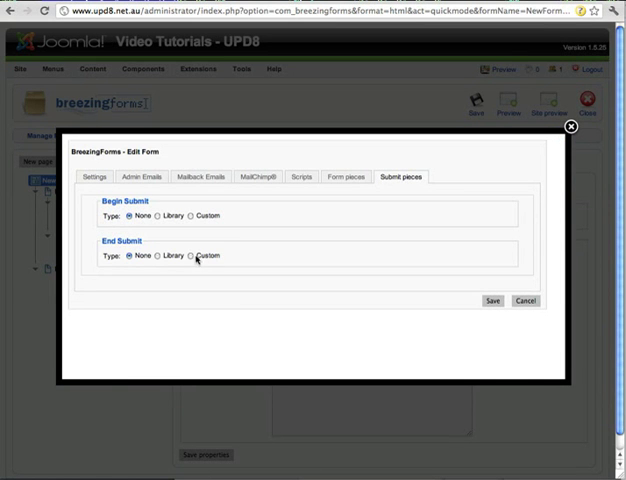
click(194, 256)
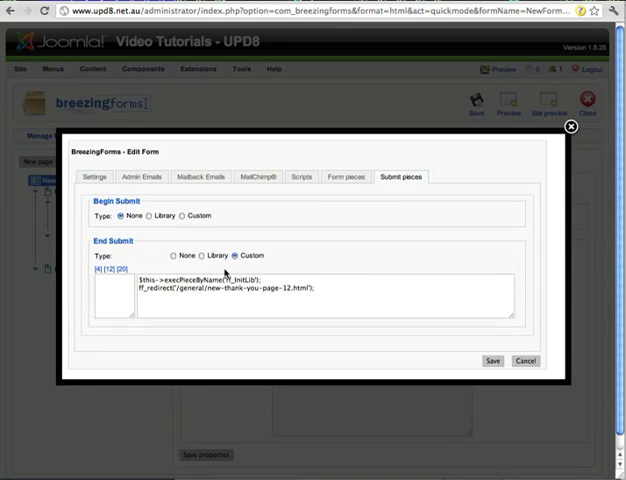
mouse_move(322, 412)
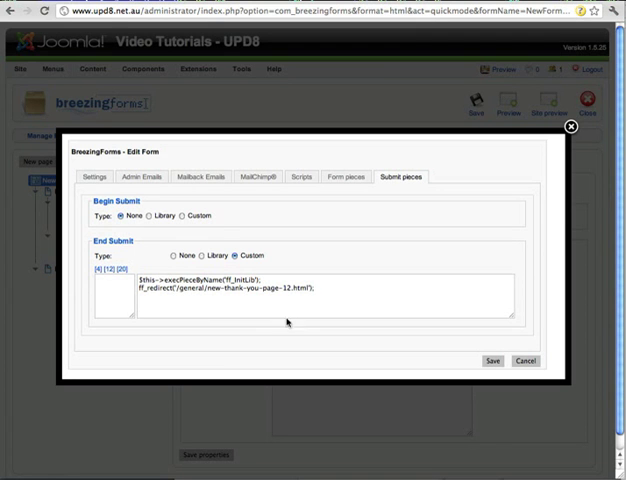
mouse_move(268, 360)
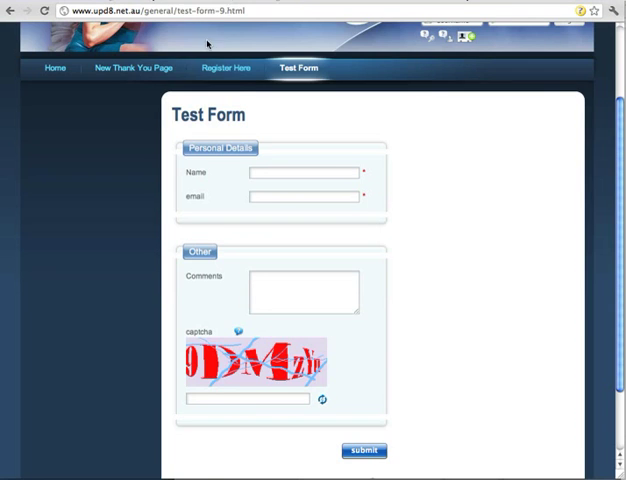
- Check the New Thank You Page URL on the site and return to the admin form settings
click(132, 68)
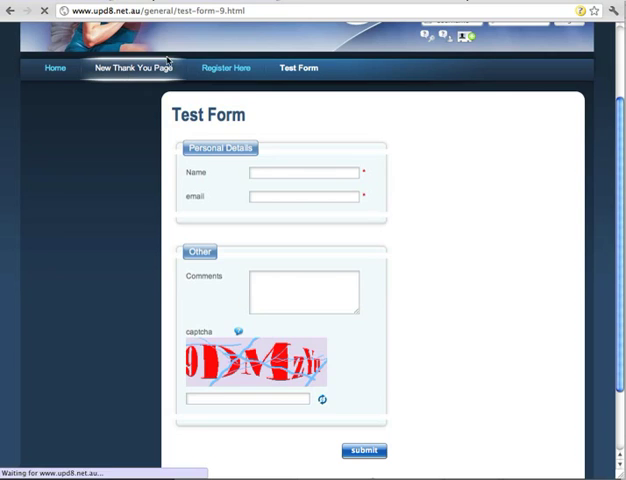
click(140, 68)
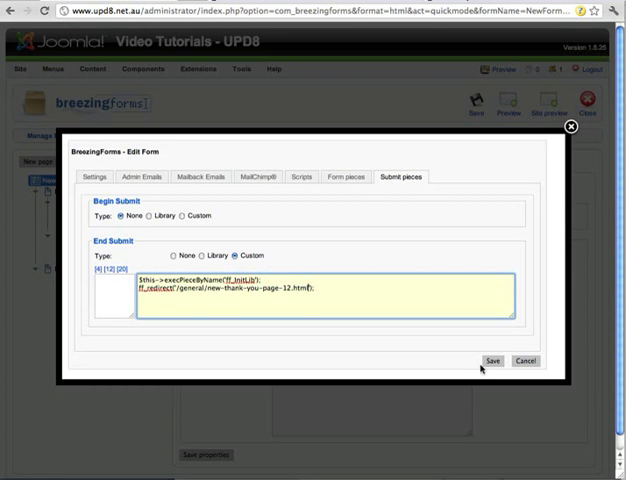
- Save the Edit Form dialog, close it, and save NewForm's properties
click(492, 360)
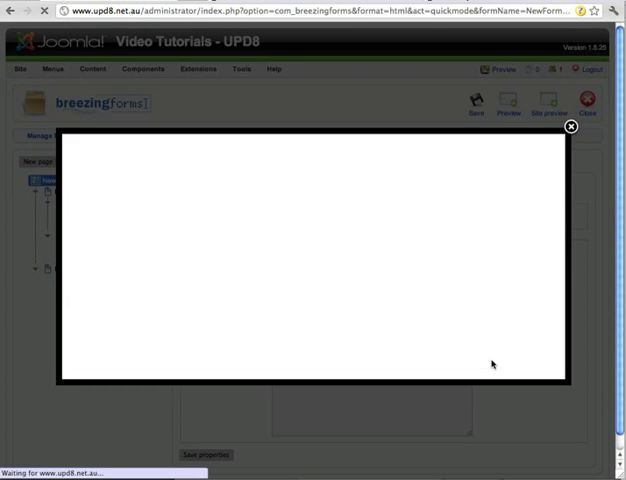
click(572, 128)
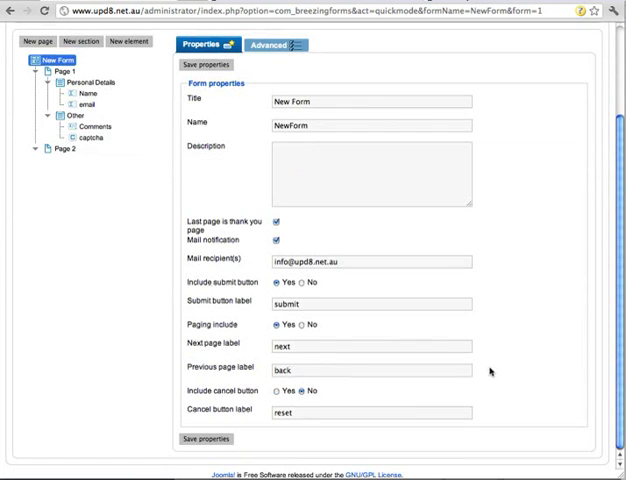
click(204, 64)
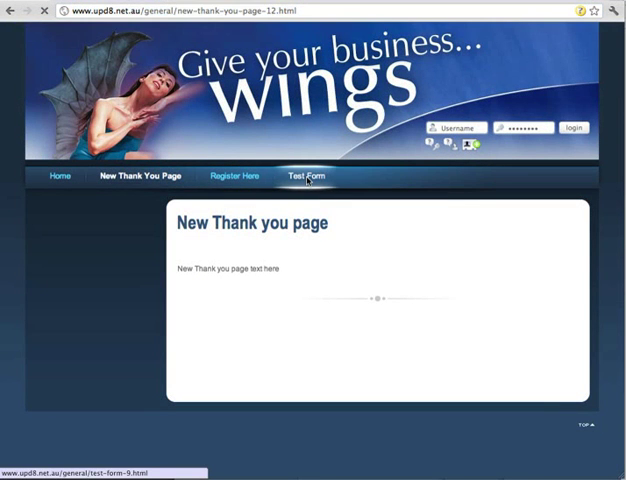
- On the public Test Form, enter a name, the email 'test@te…' and the captcha code, scrolling to Submit
click(308, 176)
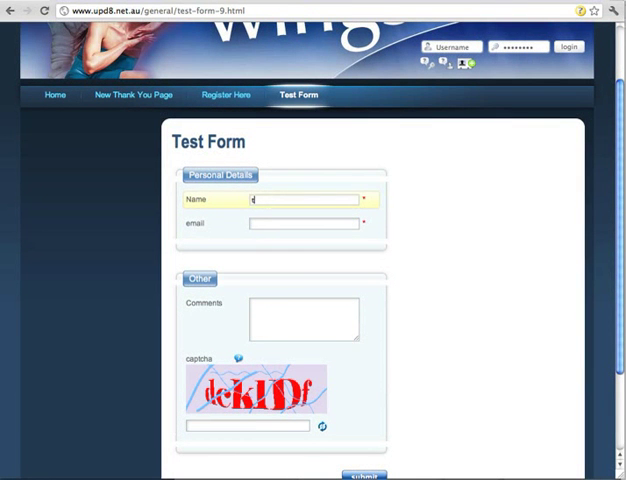
text(test@test.com)
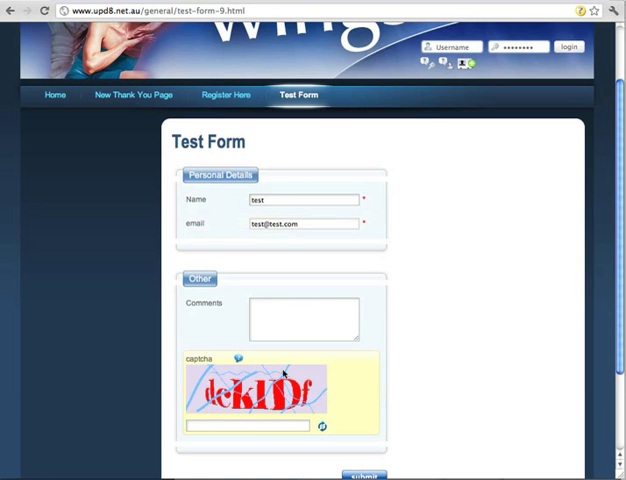
text(dcKIDf)
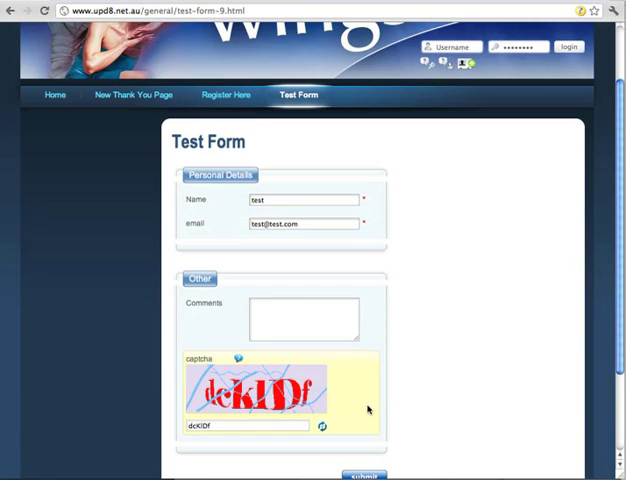
scroll(down, 3)
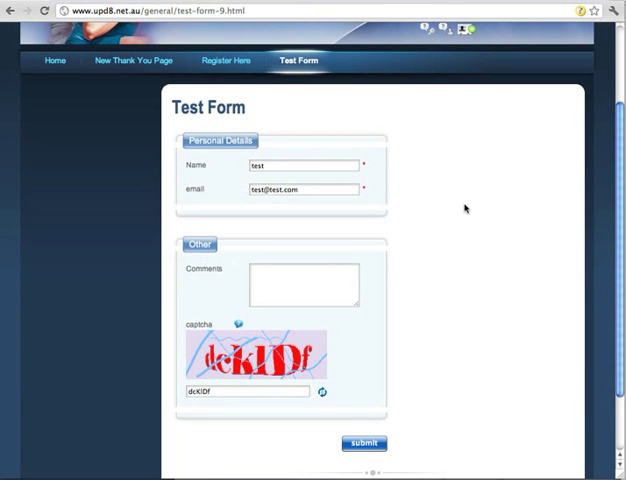